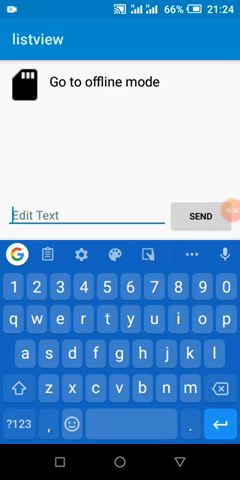
Add 'please', 'subscribe' and 'after watching' to the list, then view it offline
text(t)
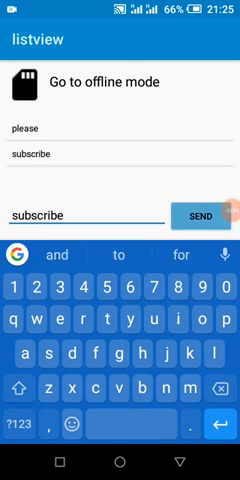
text(after)
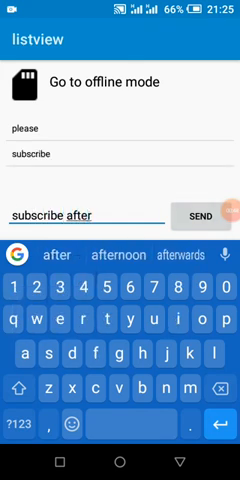
text(watc)
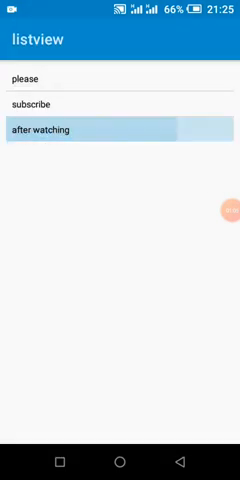
click(60, 130)
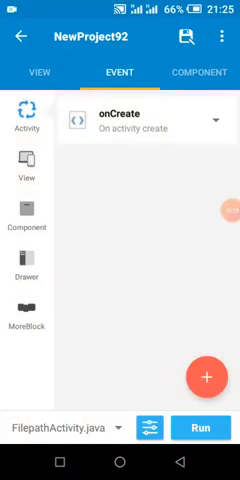
Browse the filepath layout's widget palette and custom views, then open the New Custom View dialog
click(38, 72)
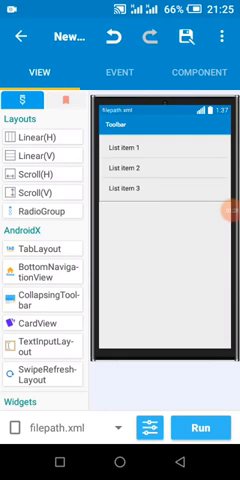
scroll(down, 3)
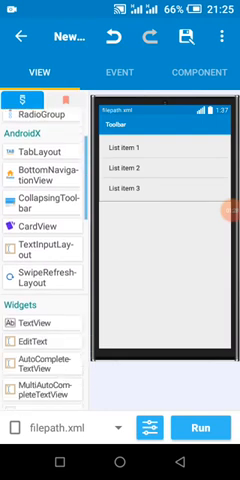
scroll(down, 3)
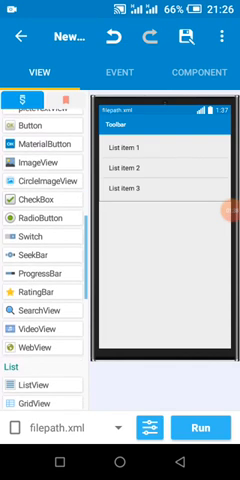
scroll(down, 3)
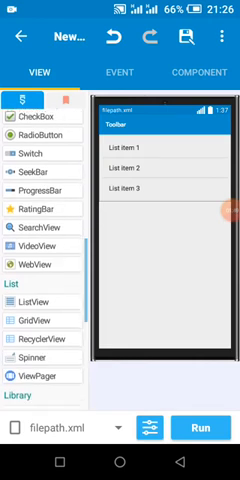
scroll(down, 3)
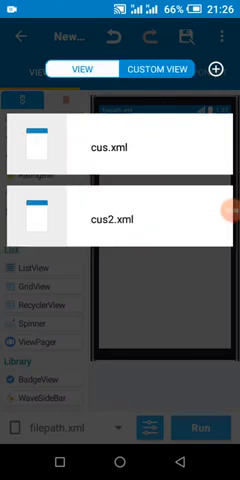
click(221, 70)
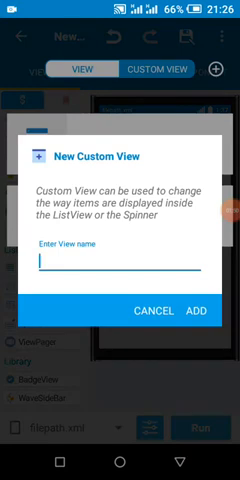
text(c)
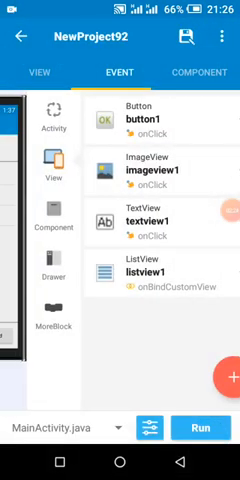
Check button1's add-and-refresh click blocks, then open listview1's onBindCustomView event
click(38, 72)
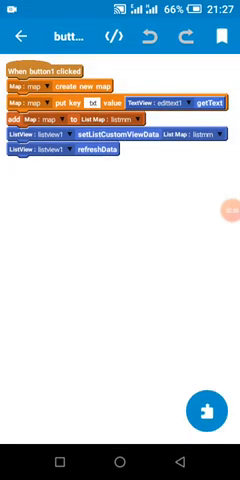
click(109, 101)
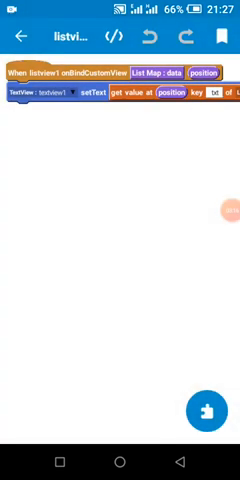
Change imageview1's save path to /sketchly/data.json and return to the filepath layout
click(20, 35)
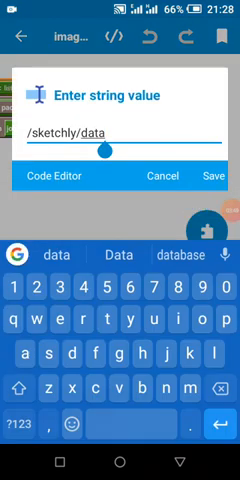
text(.json)
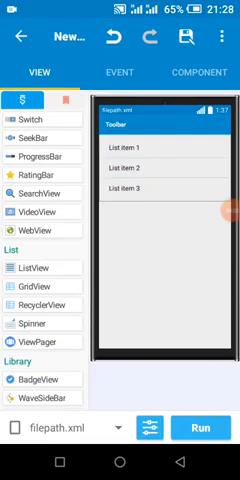
Set FilepathActivity onCreate's path strings to /sketchly/data.json and choose the list to measure
click(118, 72)
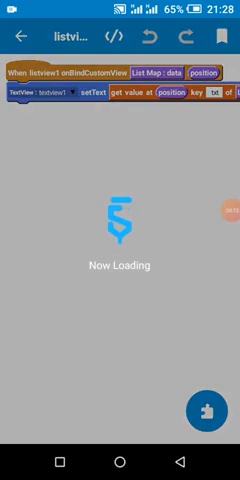
click(20, 38)
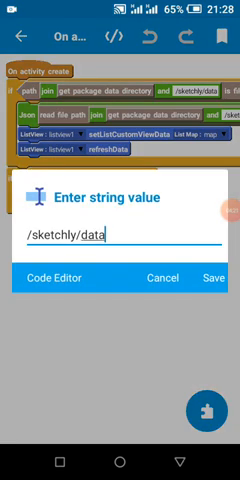
text(.son)
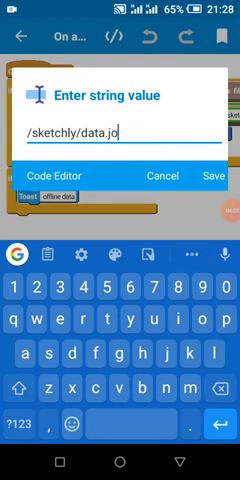
text(son)
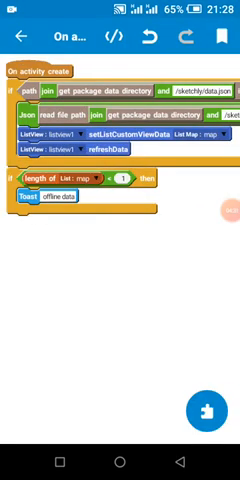
scroll(right, 3)
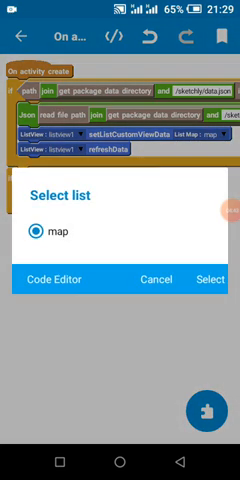
Select the map list for the length check and edit the empty-list toast text
click(209, 252)
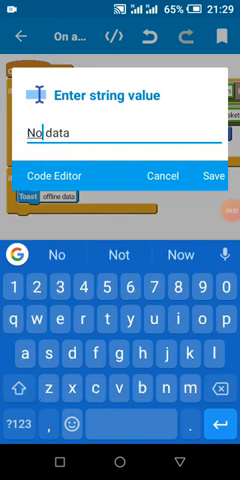
text(ogflin)
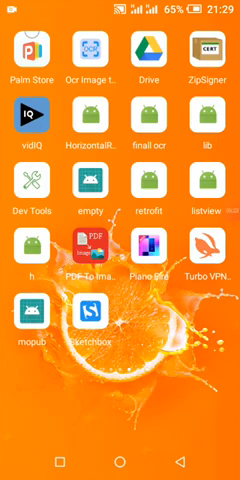
Swipe to the home screen page showing Apktool M, MT Manager and Chrome
scroll(left, 3)
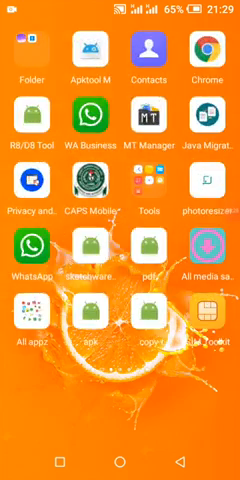